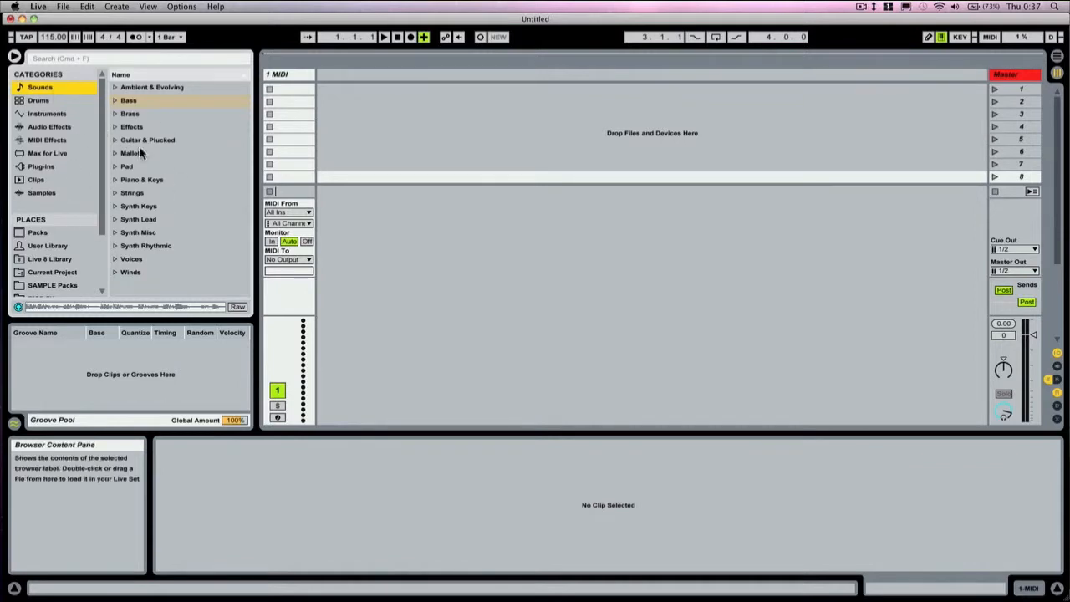
pyautogui.moveTo(103, 175)
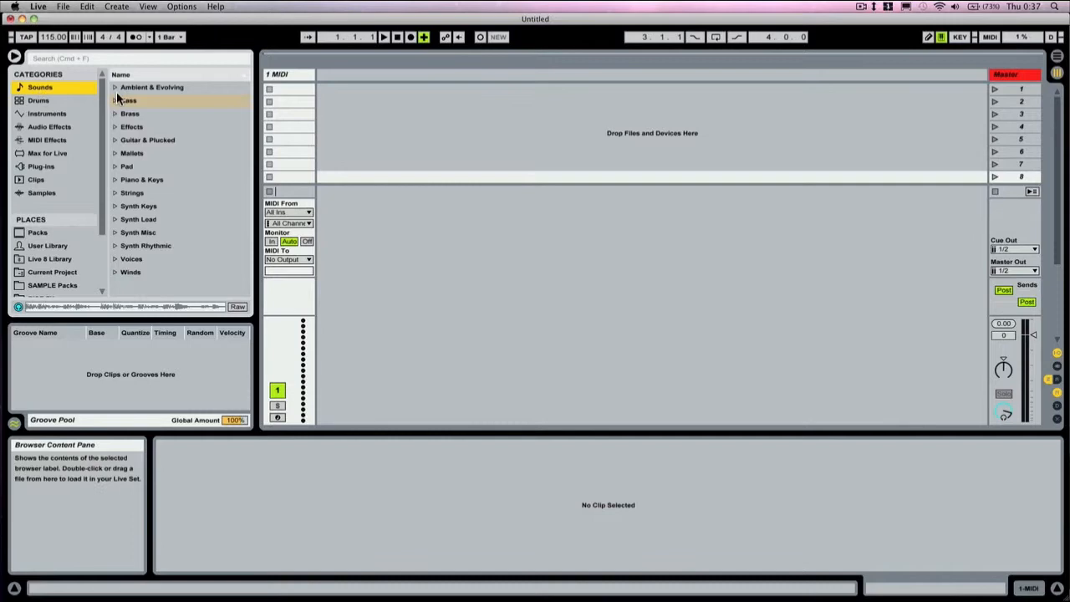
# Browse the Brass sounds folder, audition an acoustic drum kit under Drums, then show Instruments
pyautogui.click(131, 114)
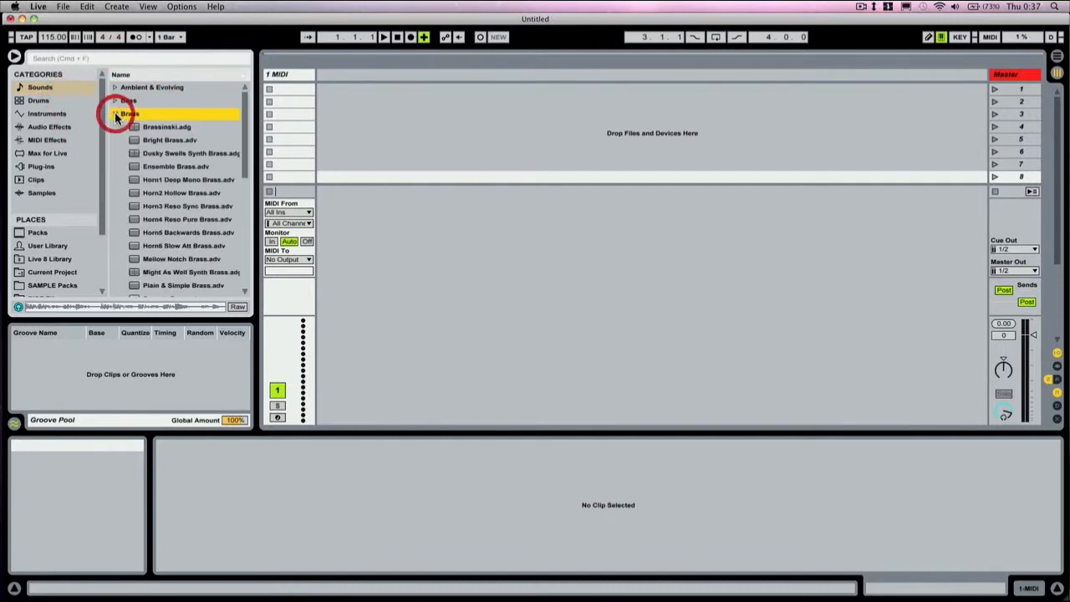
pyautogui.click(37, 100)
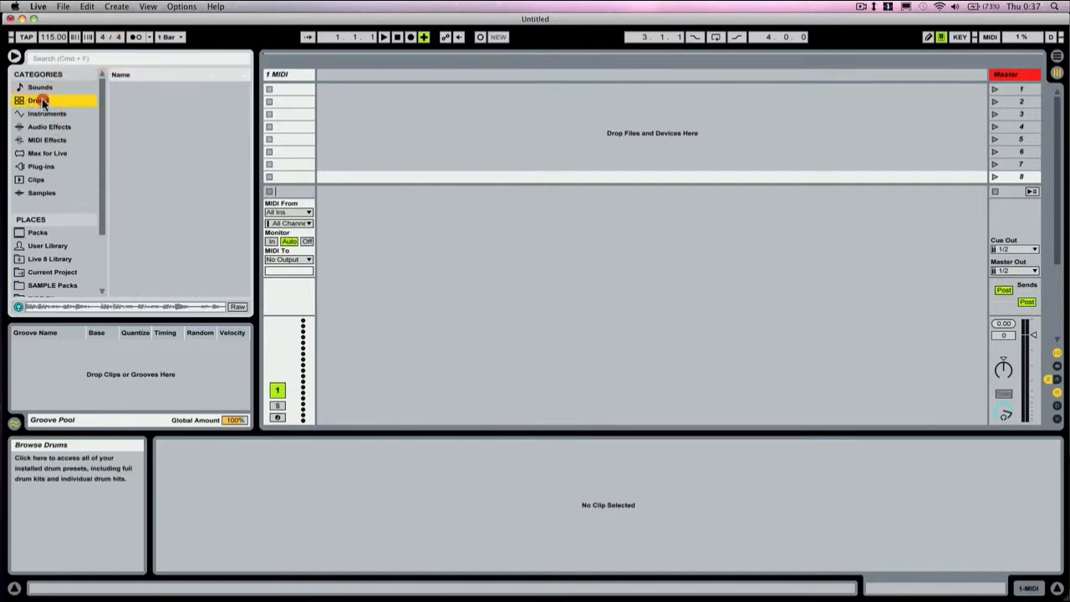
pyautogui.click(37, 101)
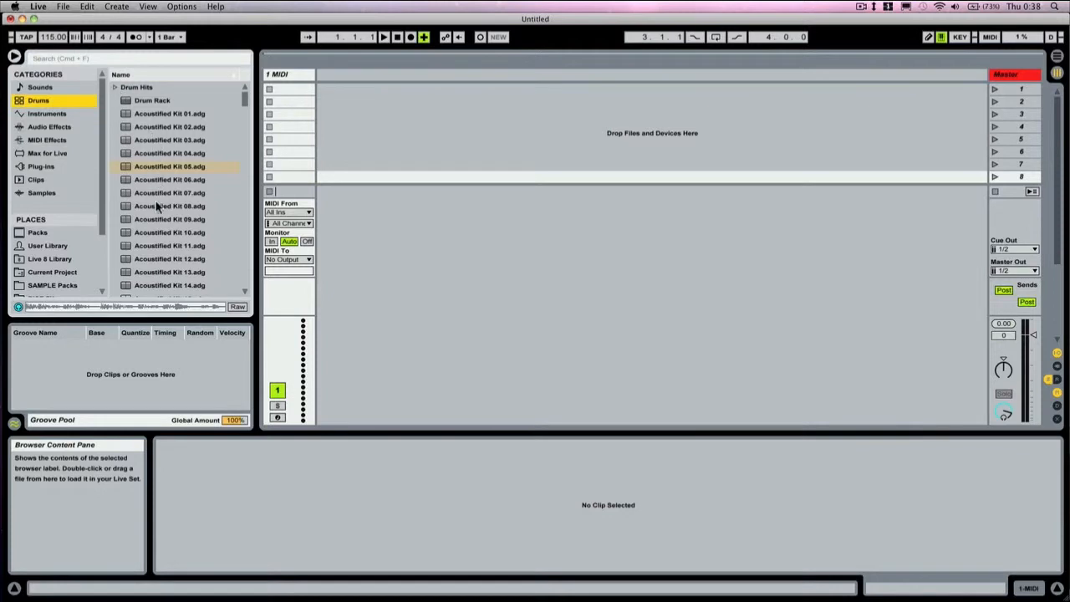
pyautogui.click(47, 114)
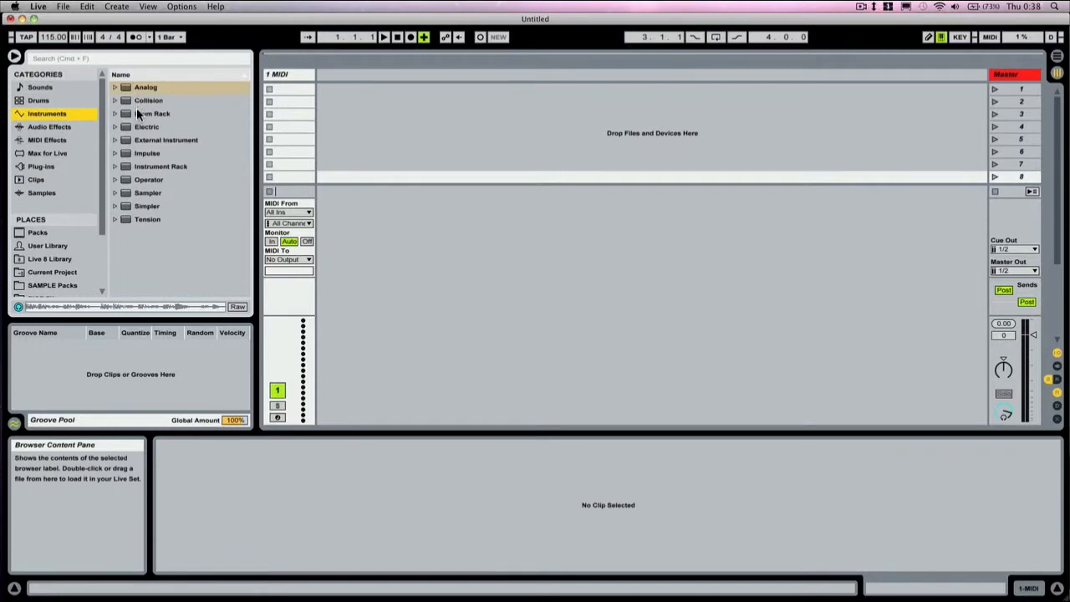
pyautogui.moveTo(163, 236)
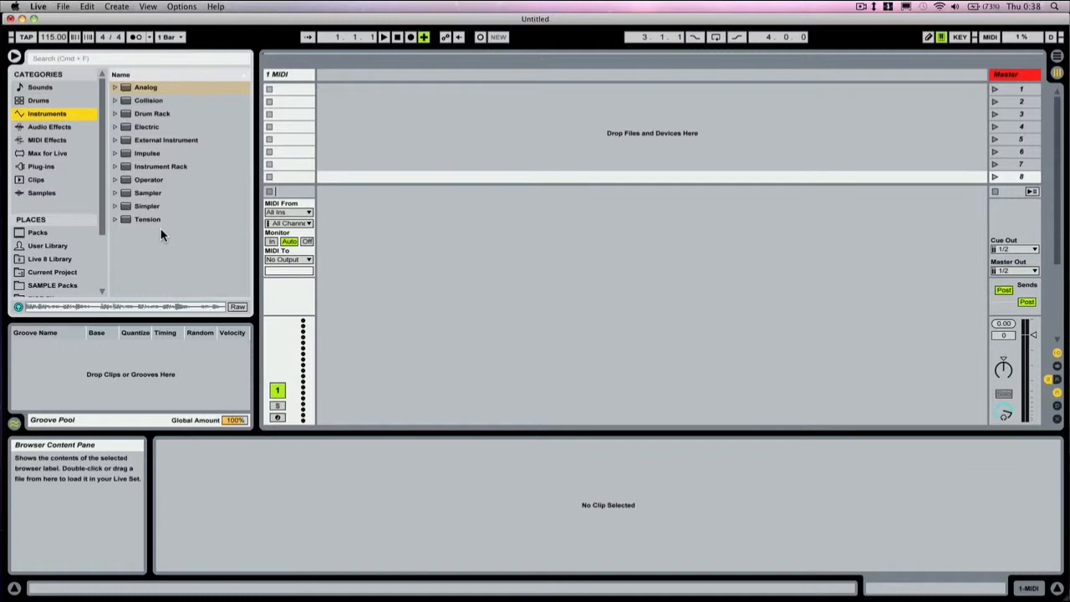
pyautogui.moveTo(120, 92)
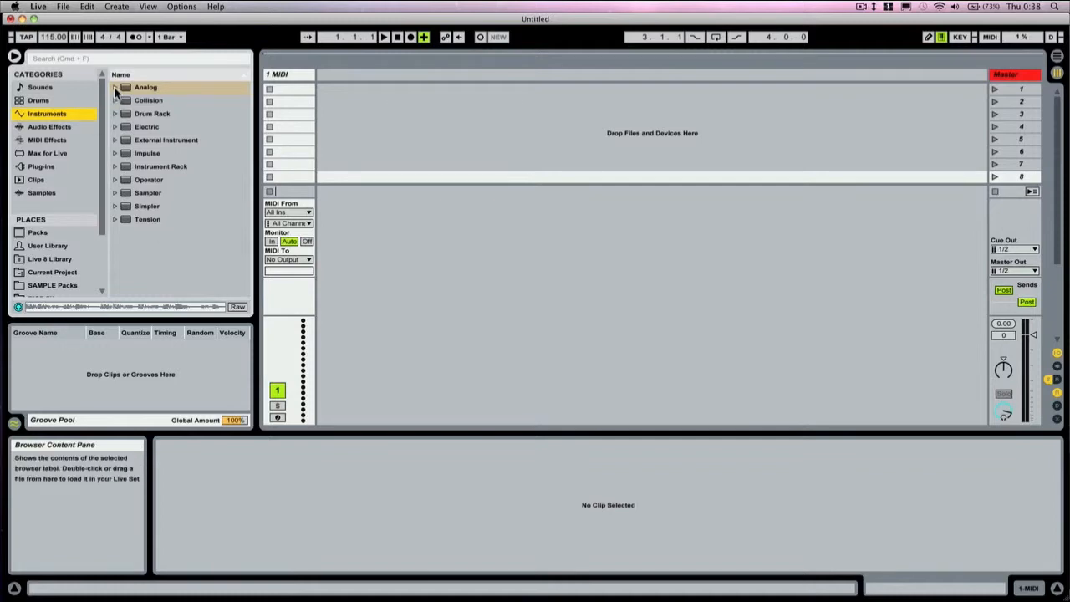
# Preview Analog bass presets including Acoustic Almost Bass and the Dual Osc basses on new tracks
pyautogui.click(115, 87)
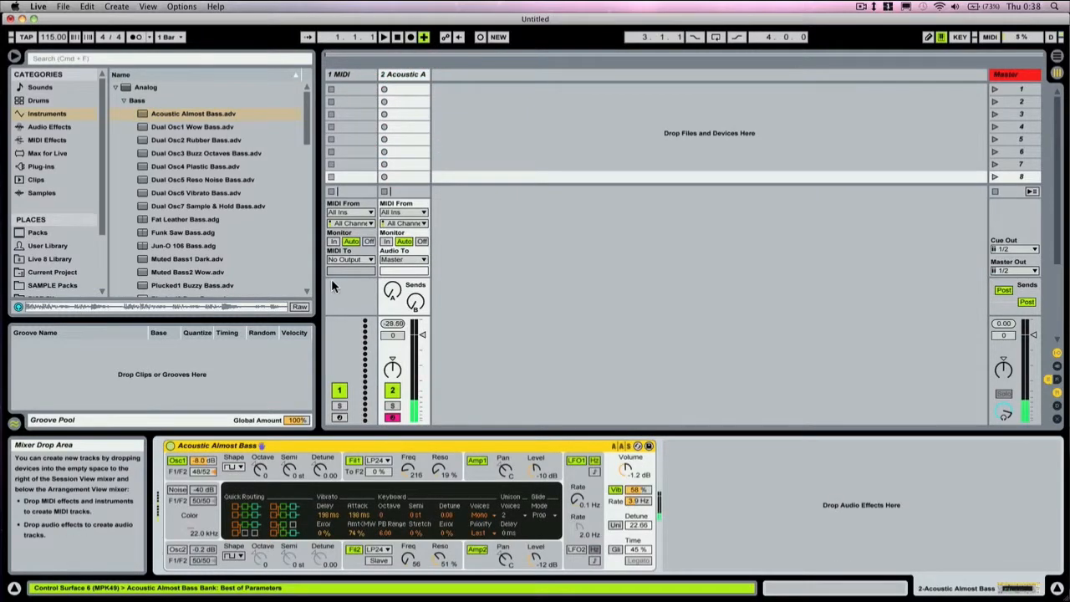
pyautogui.click(193, 113)
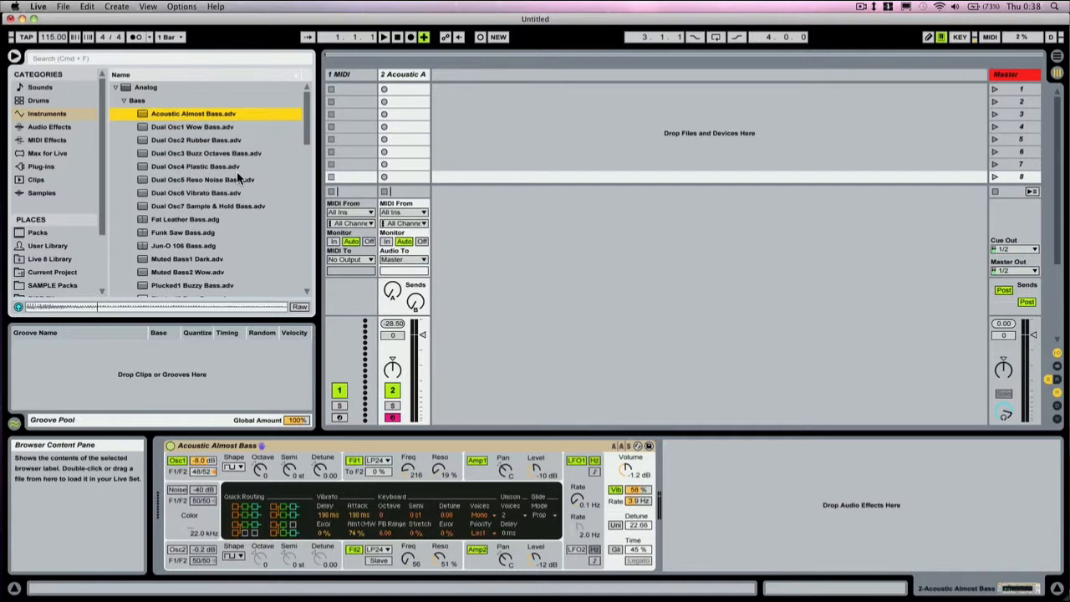
pyautogui.click(208, 154)
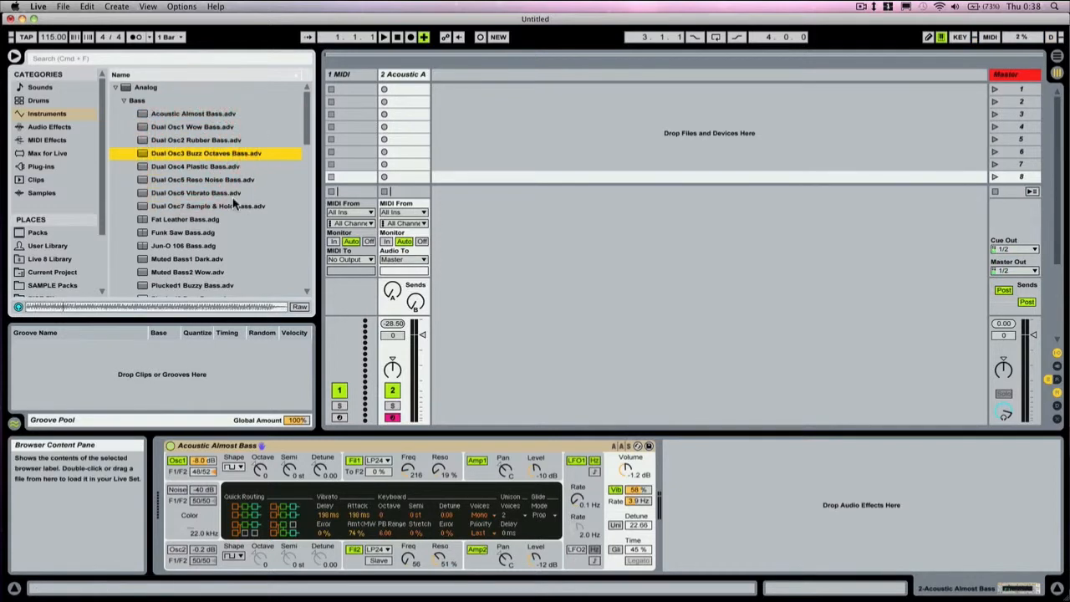
pyautogui.click(194, 194)
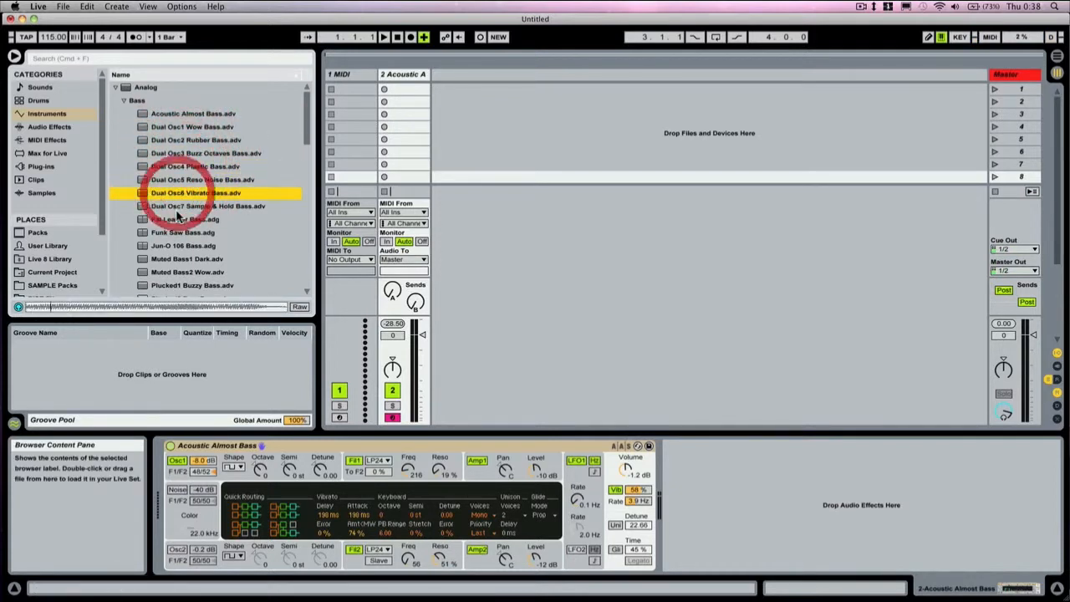
pyautogui.click(184, 244)
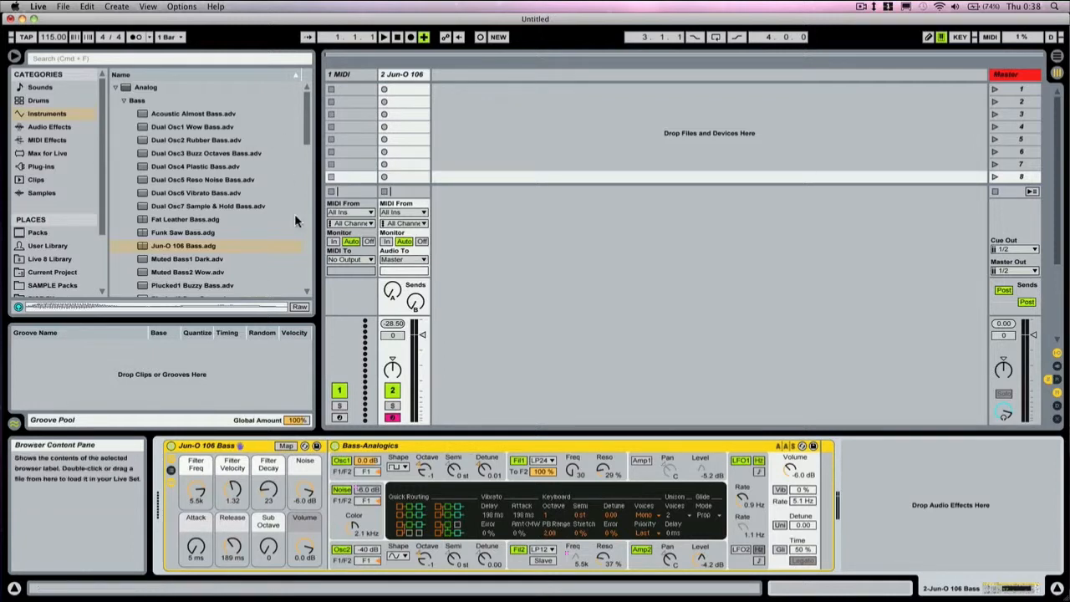
# Load the Jun-O 106 Bass preset onto a second track and show the Audio Effects category
pyautogui.scroll(-3)
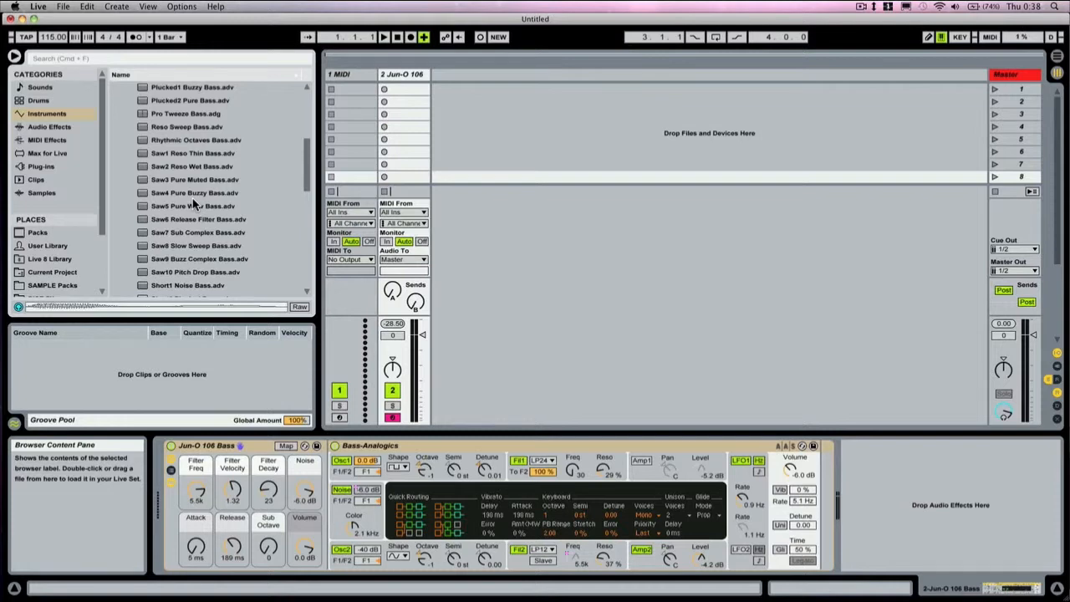
pyautogui.click(50, 127)
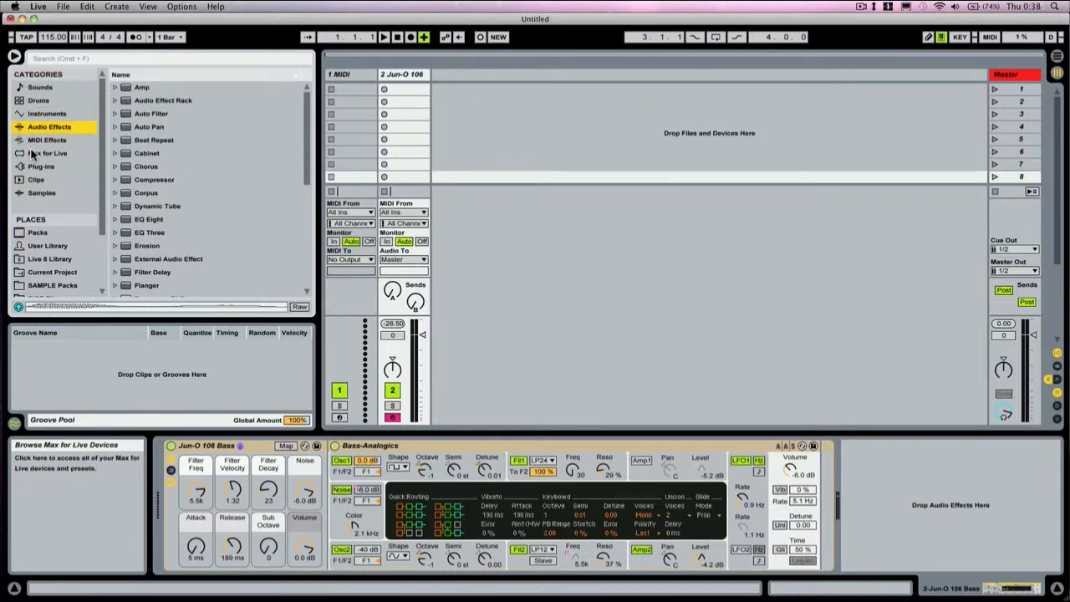
# Show the MIDI Effects category with its Pitch folder, then the Max for Live devices
pyautogui.click(47, 140)
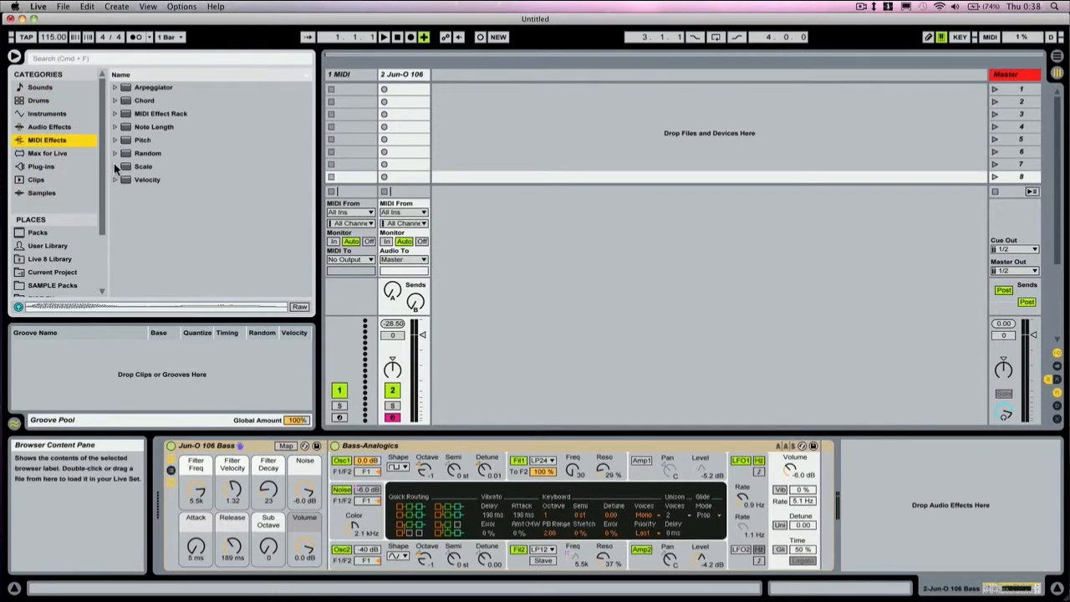
pyautogui.click(144, 167)
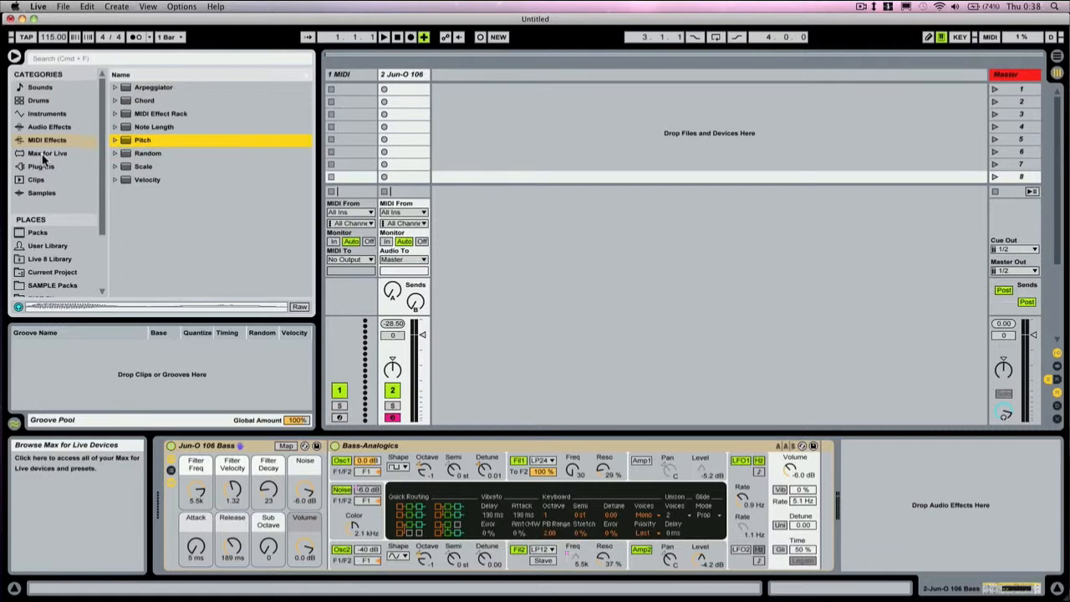
pyautogui.click(47, 154)
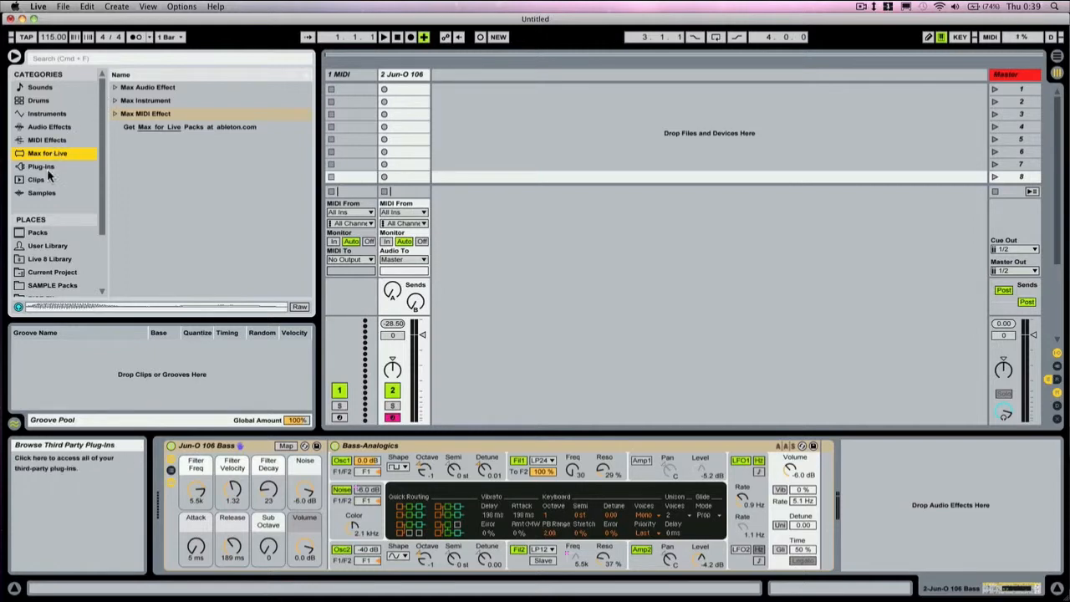
# List the installed third-party plug-ins, then the Clips category's files
pyautogui.click(40, 167)
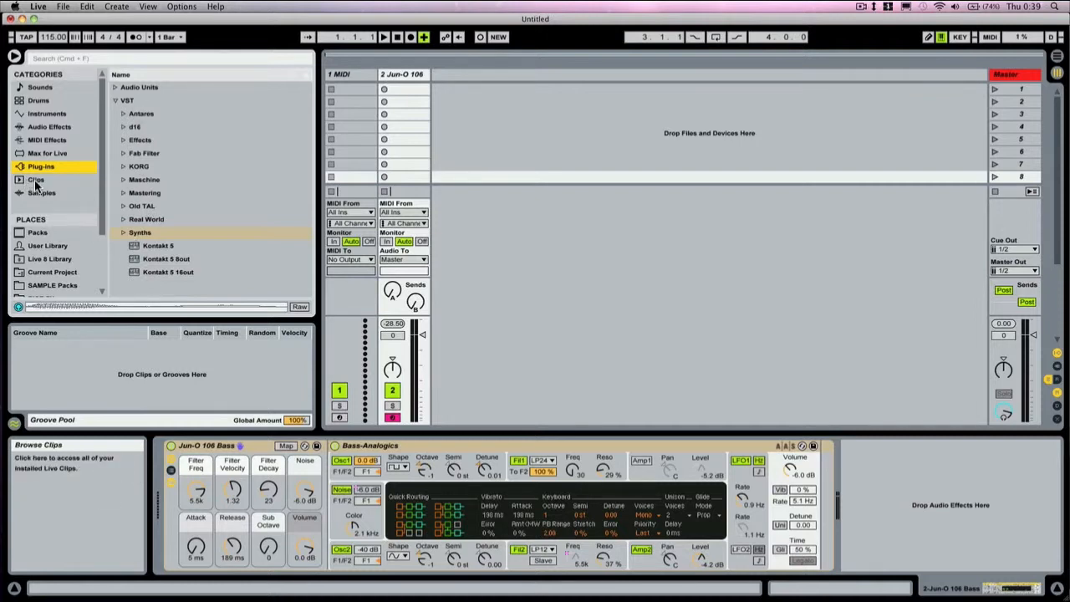
pyautogui.click(37, 179)
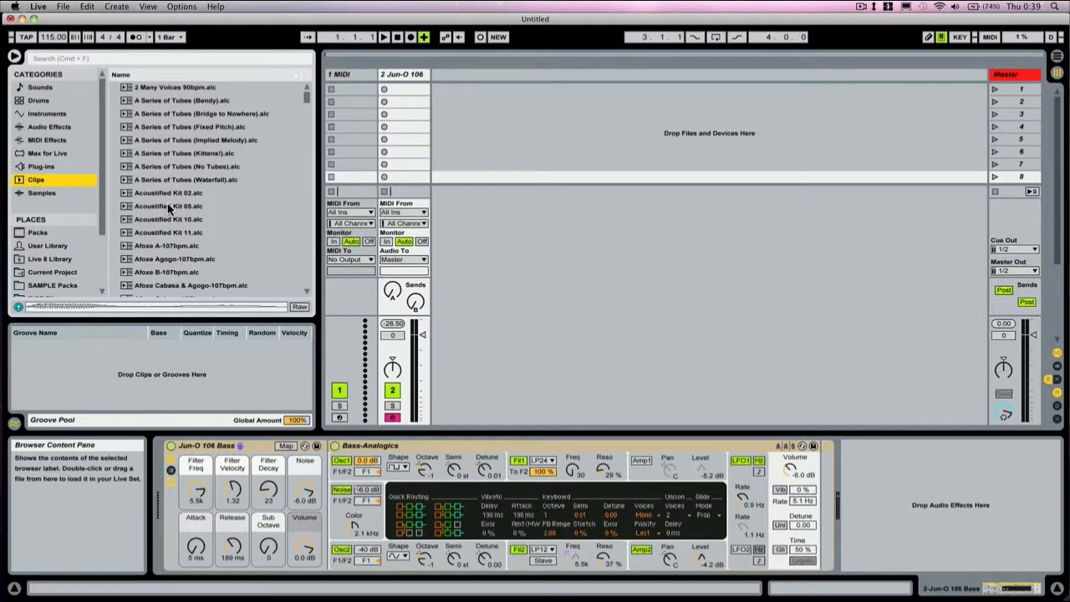
pyautogui.moveTo(271, 126)
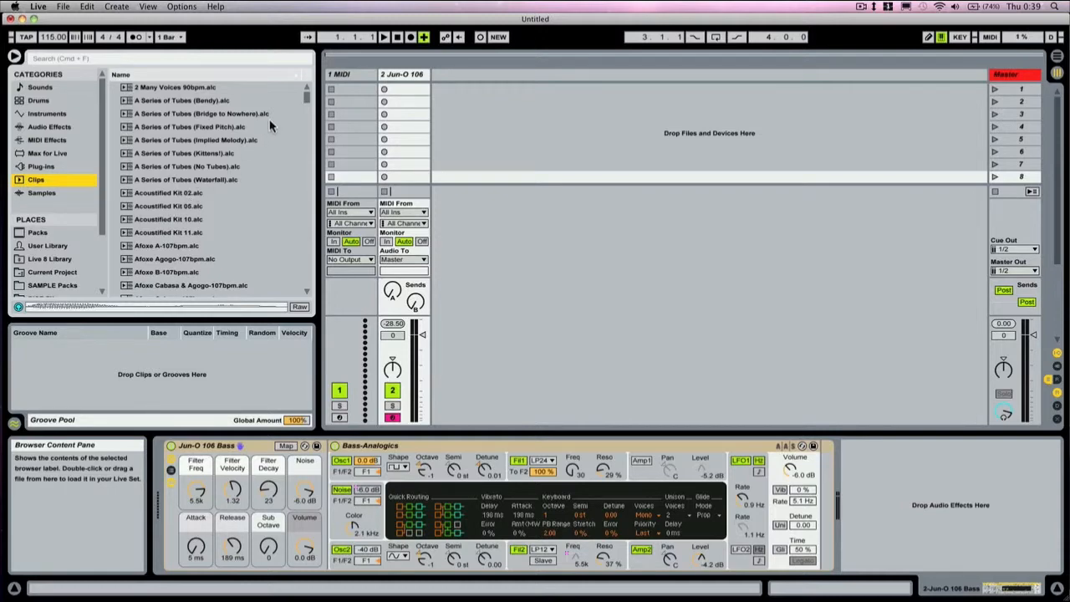
pyautogui.scroll(-3)
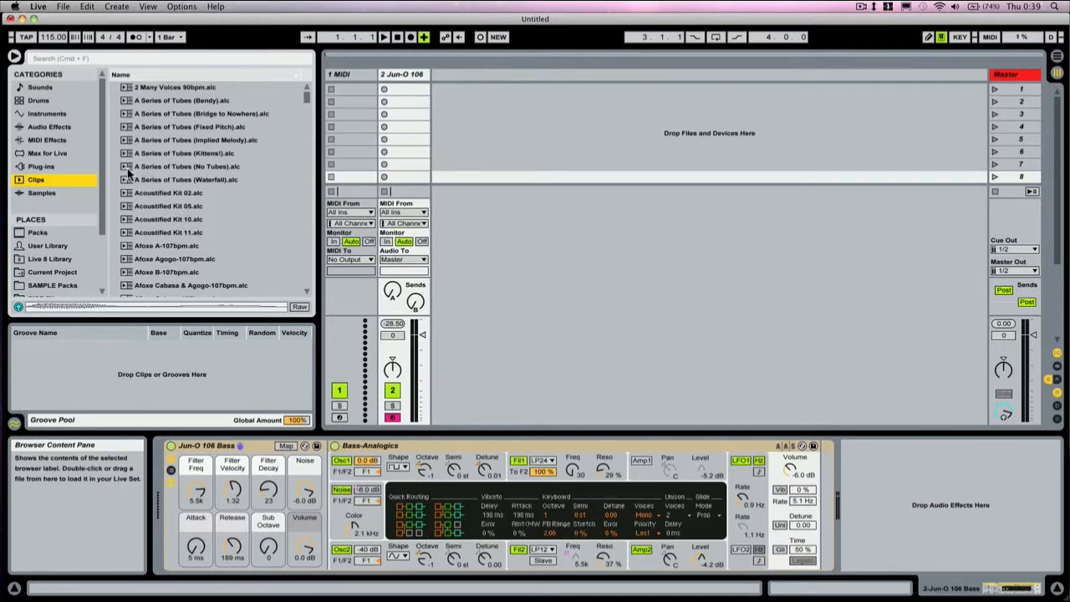
# Show the Samples place with its bass, drums and synth subfolders, ready to search
pyautogui.click(40, 192)
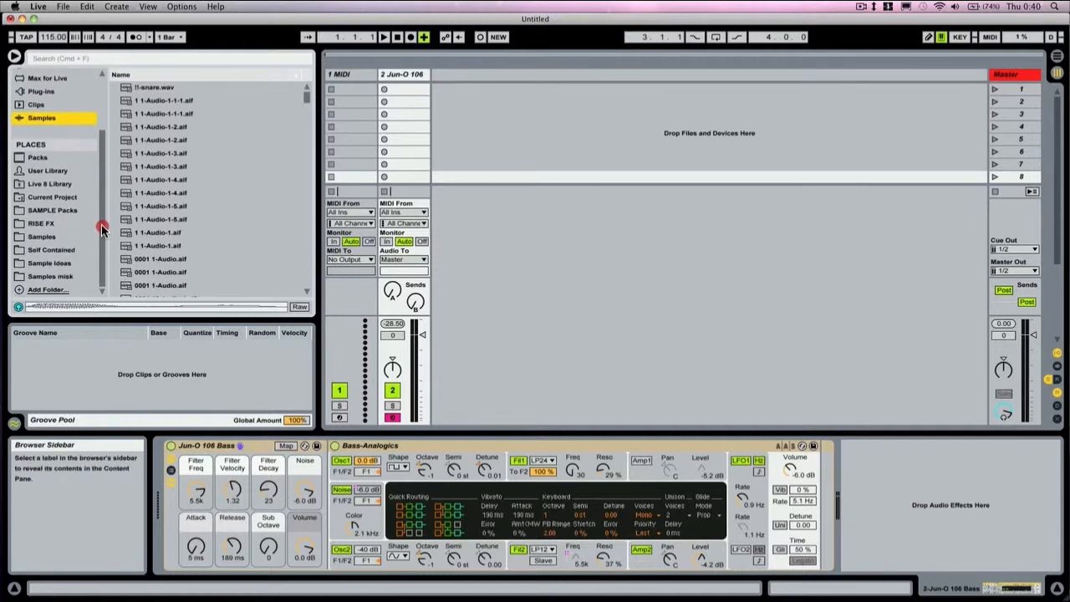
pyautogui.click(42, 237)
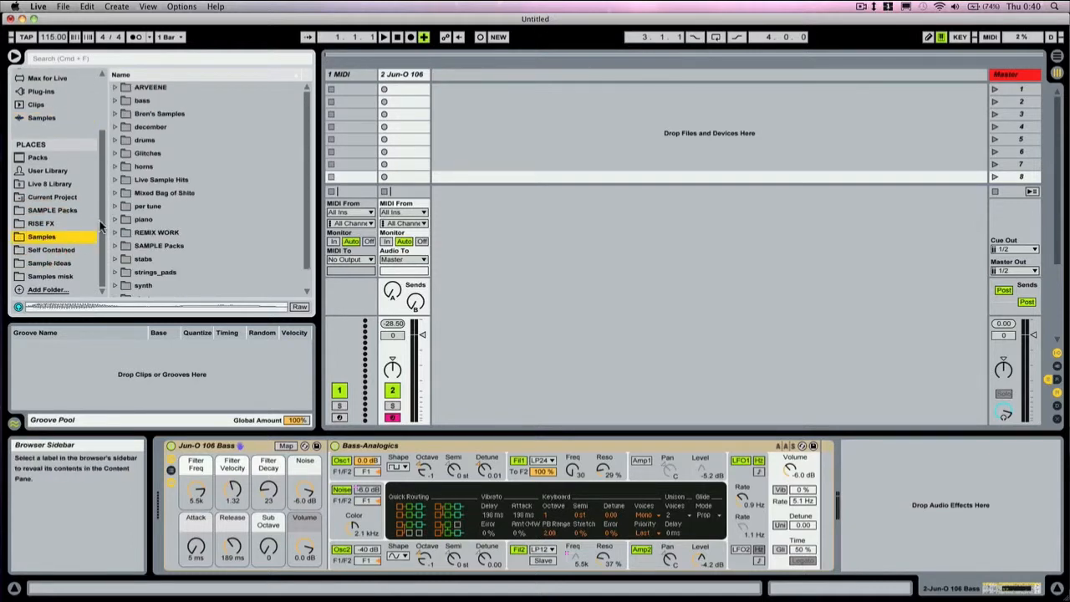
pyautogui.click(167, 56)
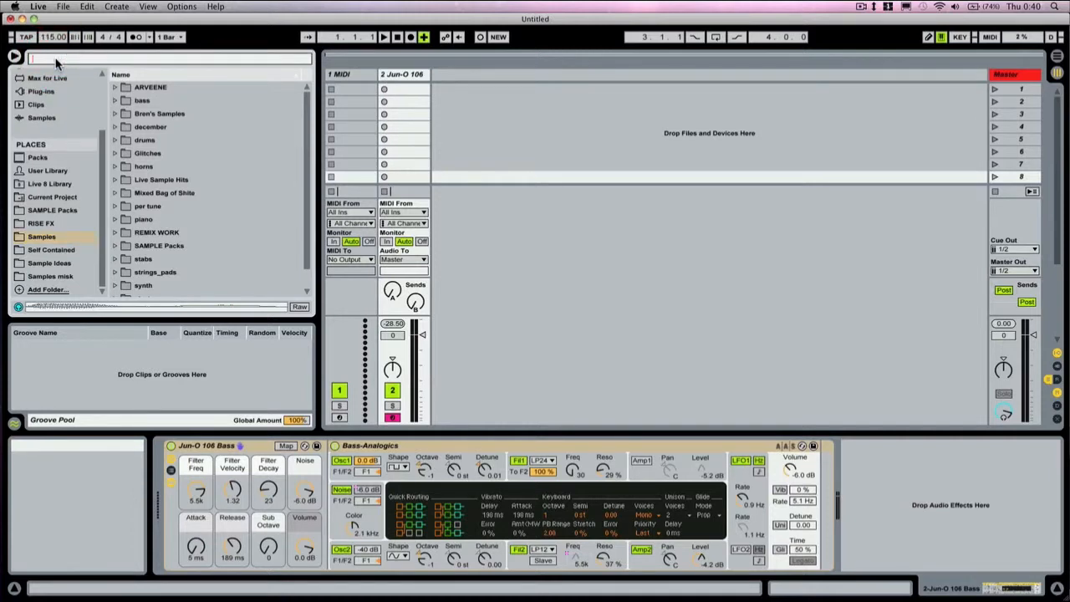
# Search for apache and preview apache1.wav inside the drums > loops results, then clear the search
pyautogui.write('apache')
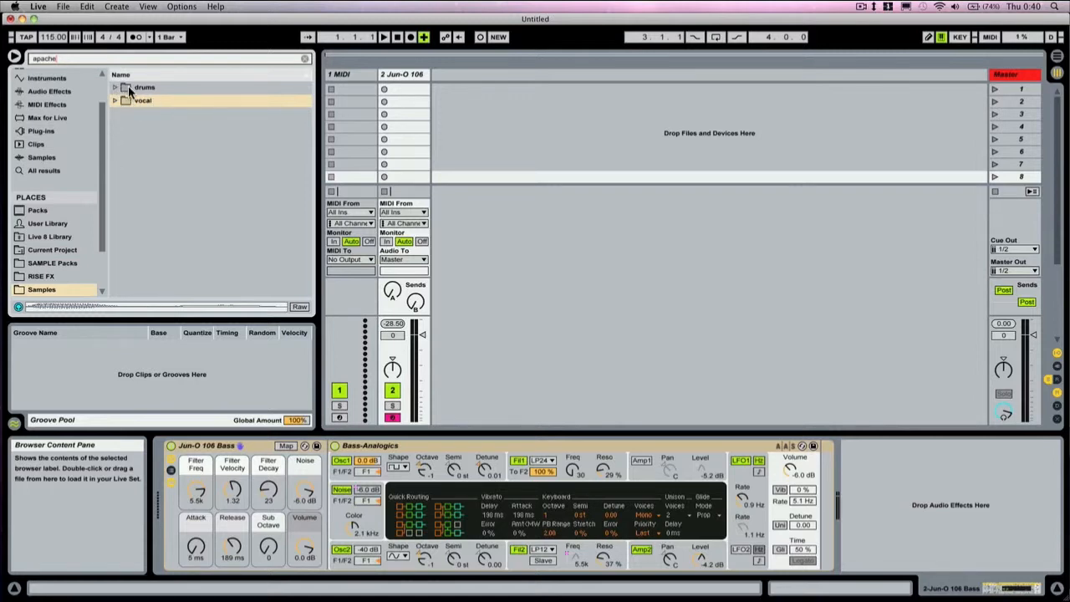
pyautogui.click(116, 87)
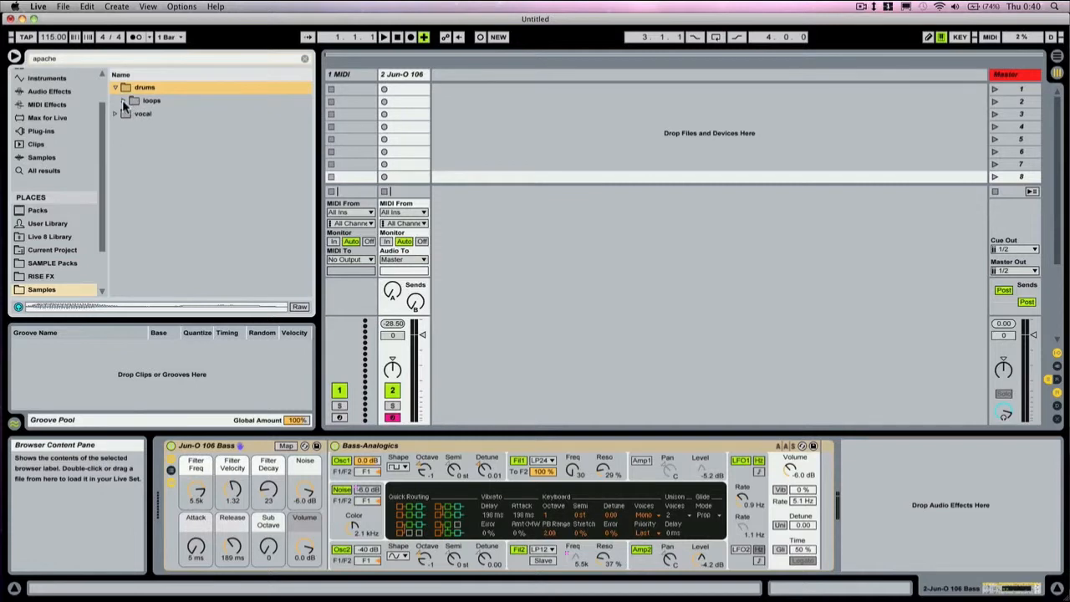
pyautogui.click(123, 101)
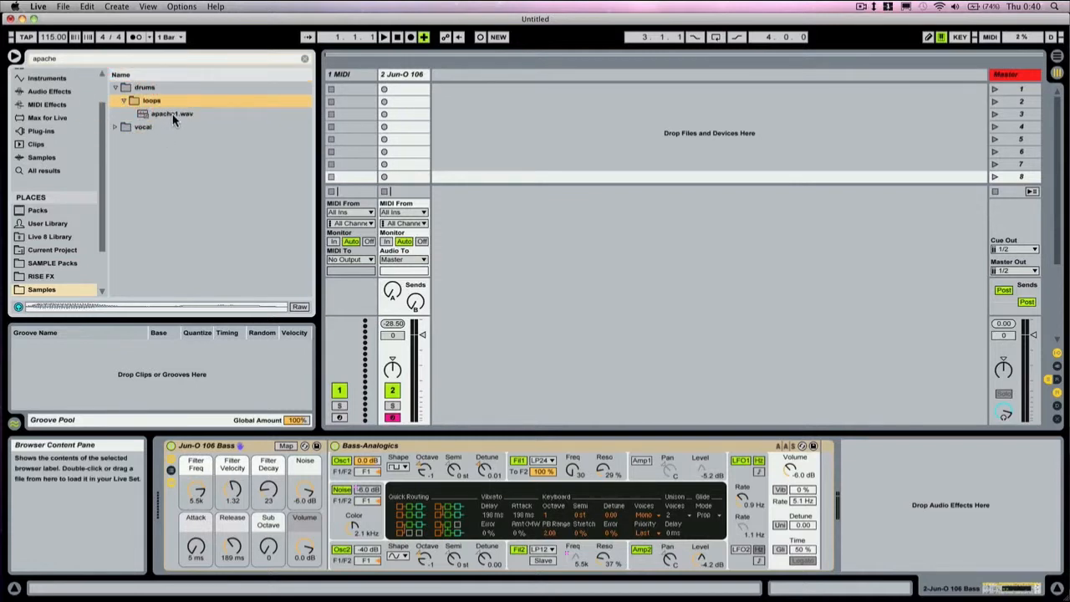
pyautogui.click(171, 114)
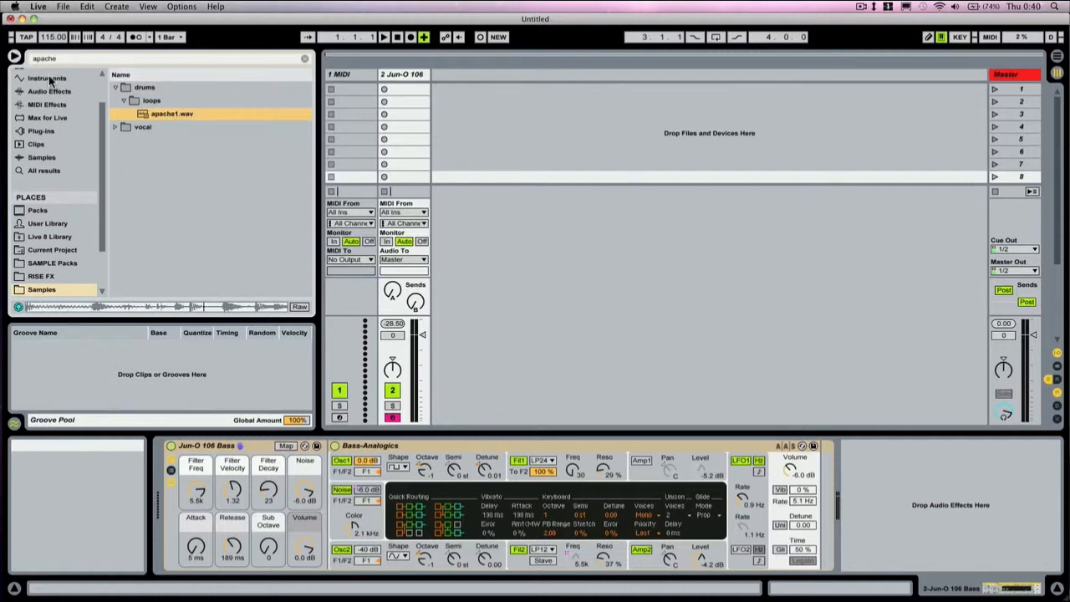
pyautogui.click(304, 59)
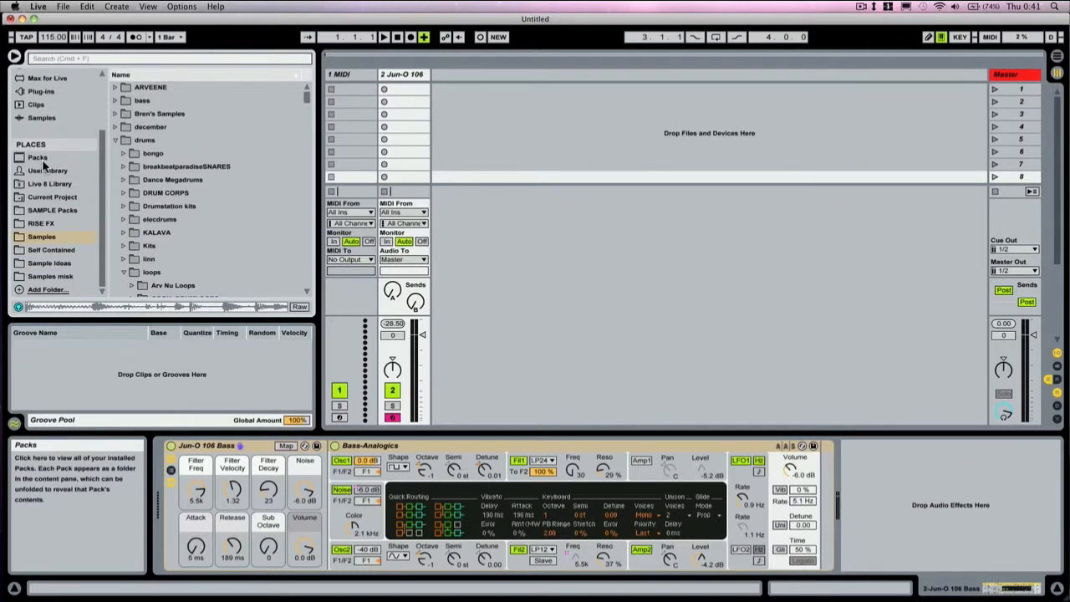
# Step through Packs, User Library, Live 8 Library and the Current Project's recorded audio files
pyautogui.click(37, 157)
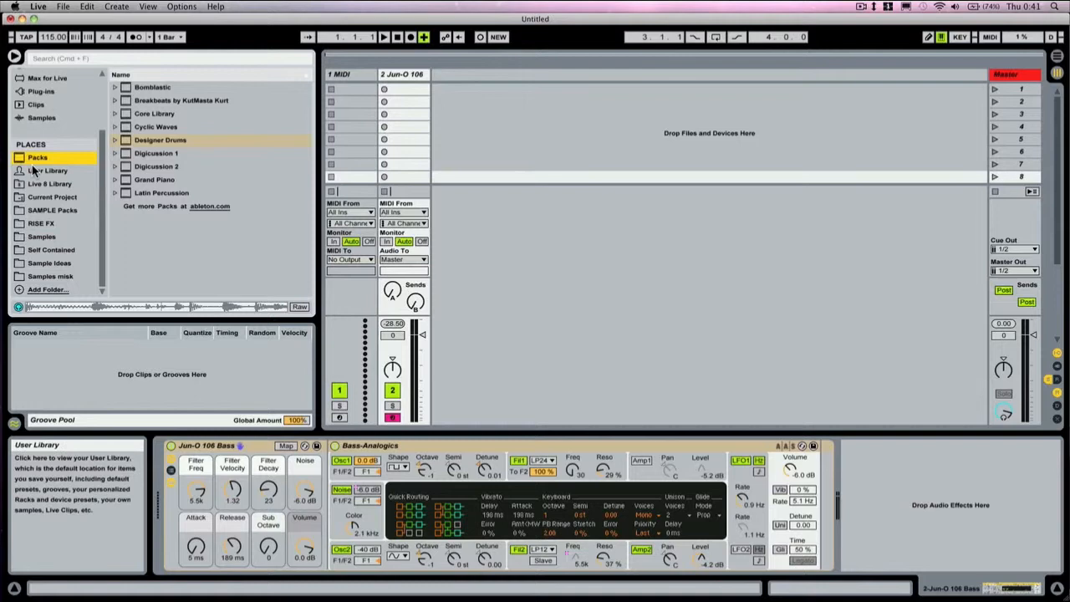
pyautogui.click(47, 170)
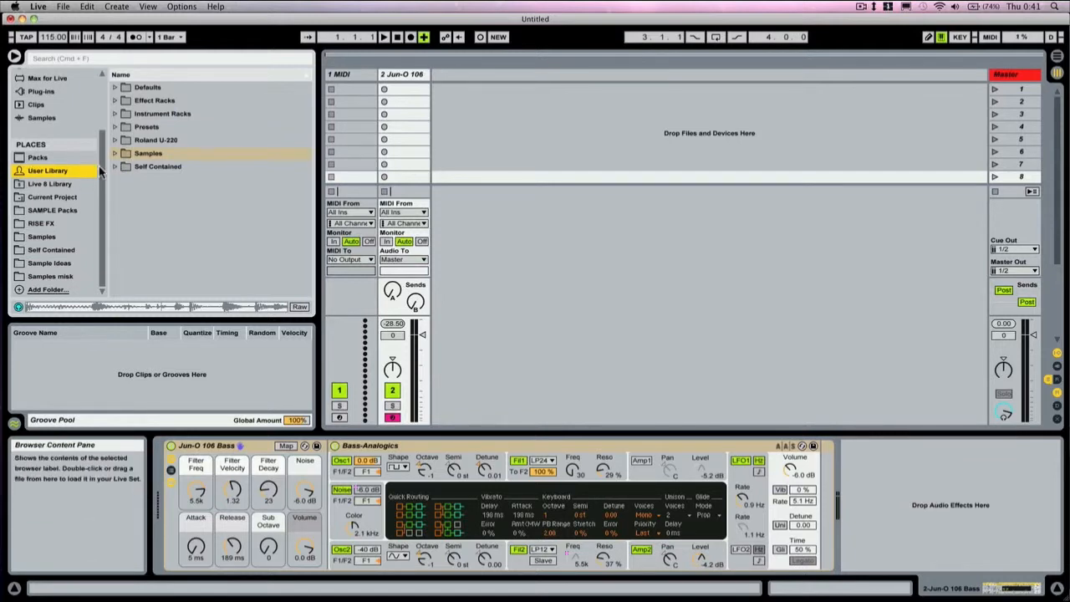
pyautogui.click(50, 183)
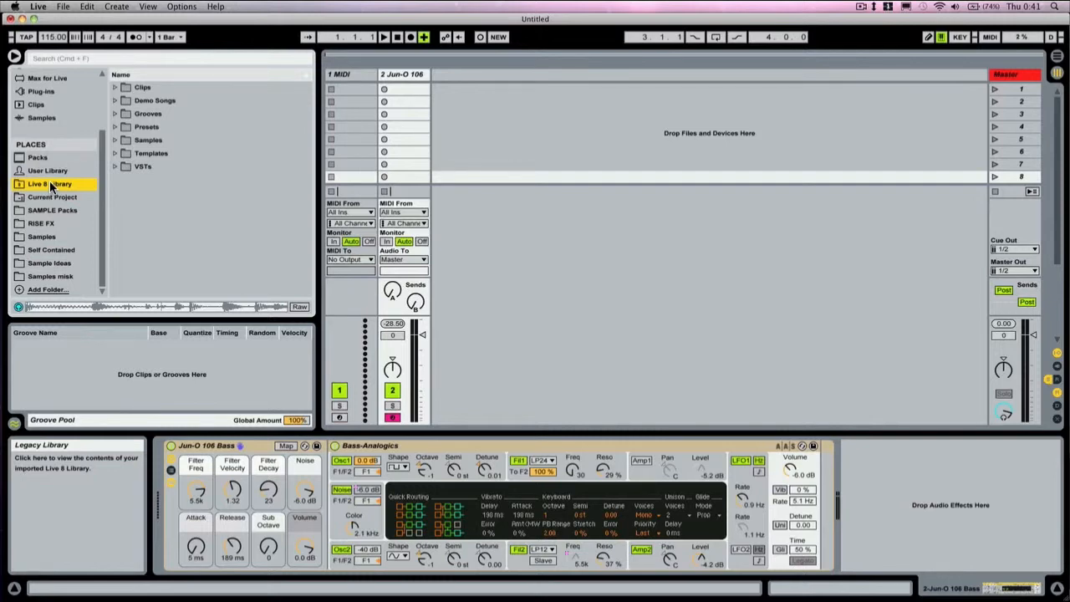
pyautogui.click(51, 197)
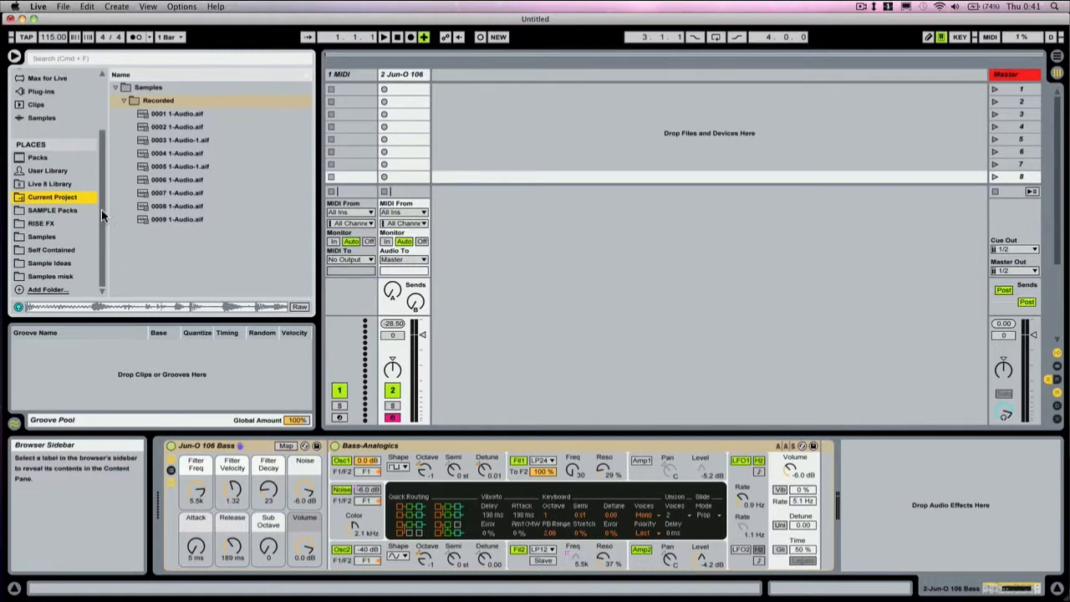
pyautogui.click(40, 224)
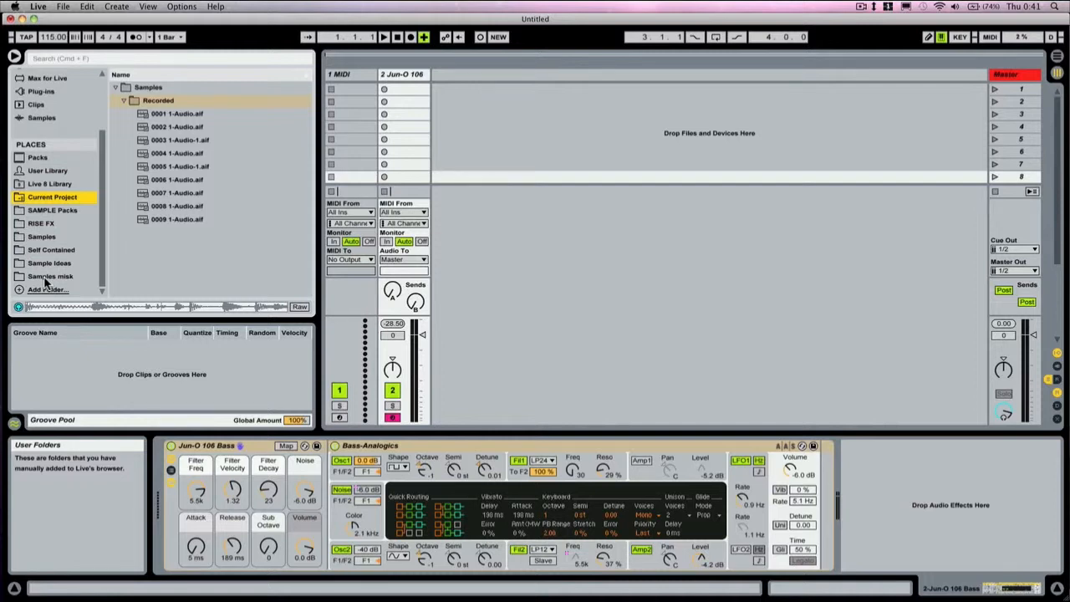
# Bring up the Add Folder chooser under Places and cancel it without adding anything
pyautogui.click(51, 211)
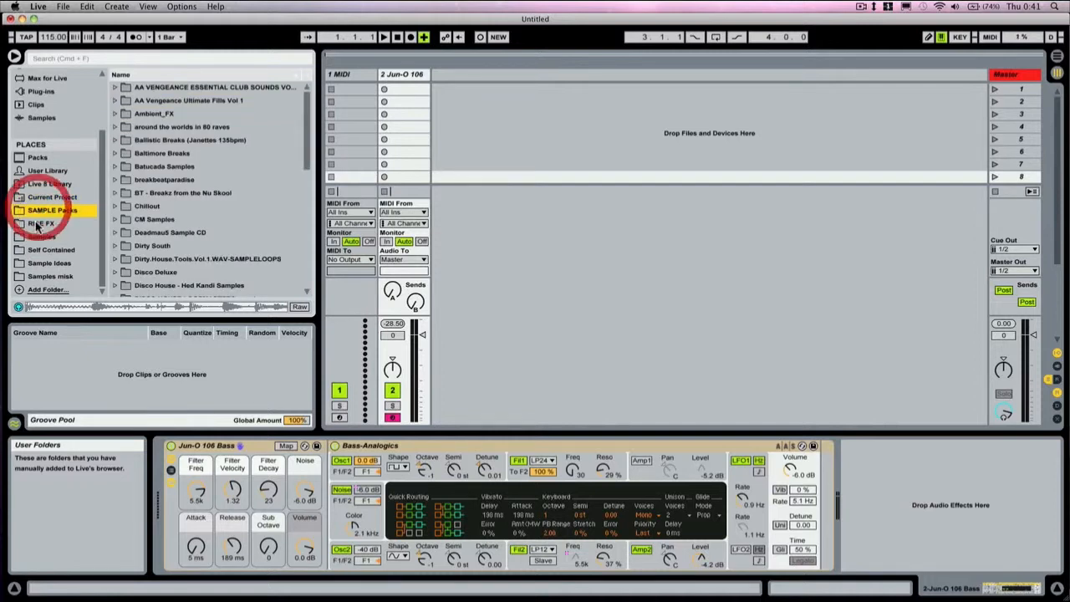
pyautogui.rightClick(50, 276)
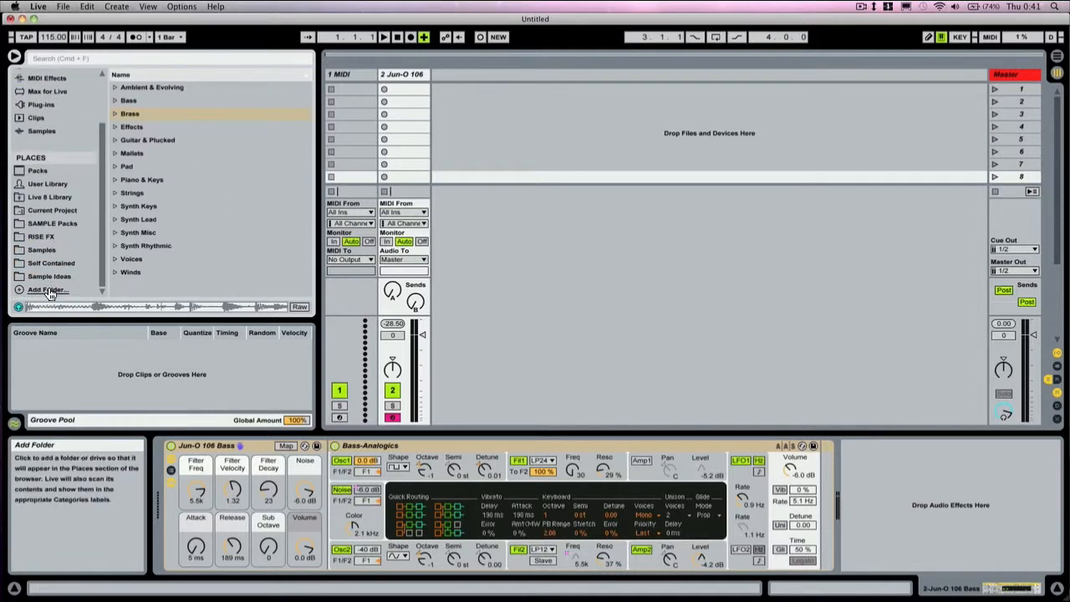
pyautogui.click(47, 289)
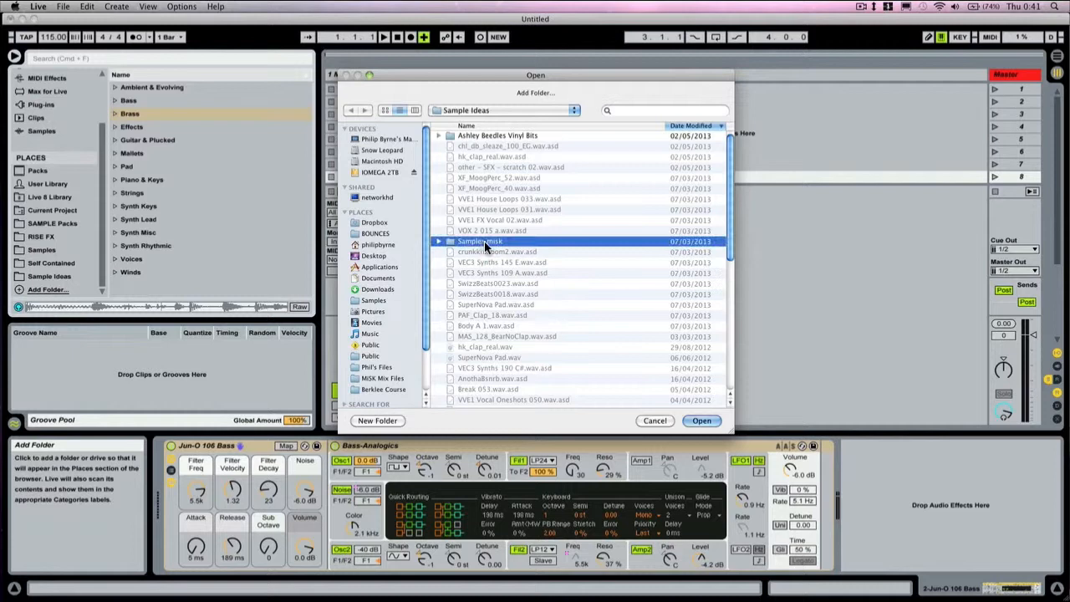
pyautogui.click(655, 422)
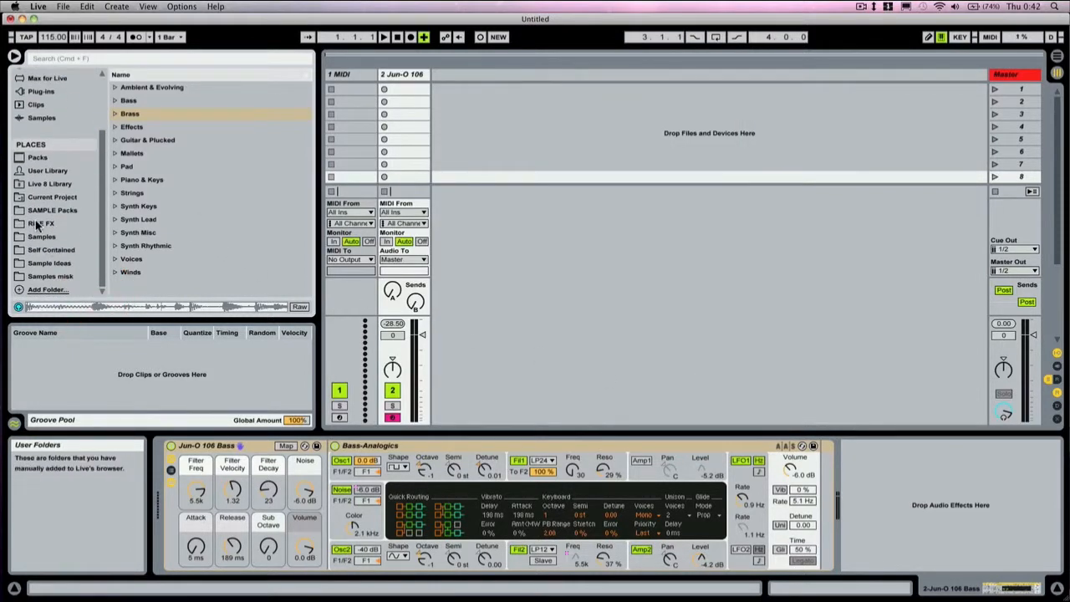
# Add the drums folder from Samples to Places, listing subfolders like bongo and DRUM CORPS
pyautogui.click(52, 211)
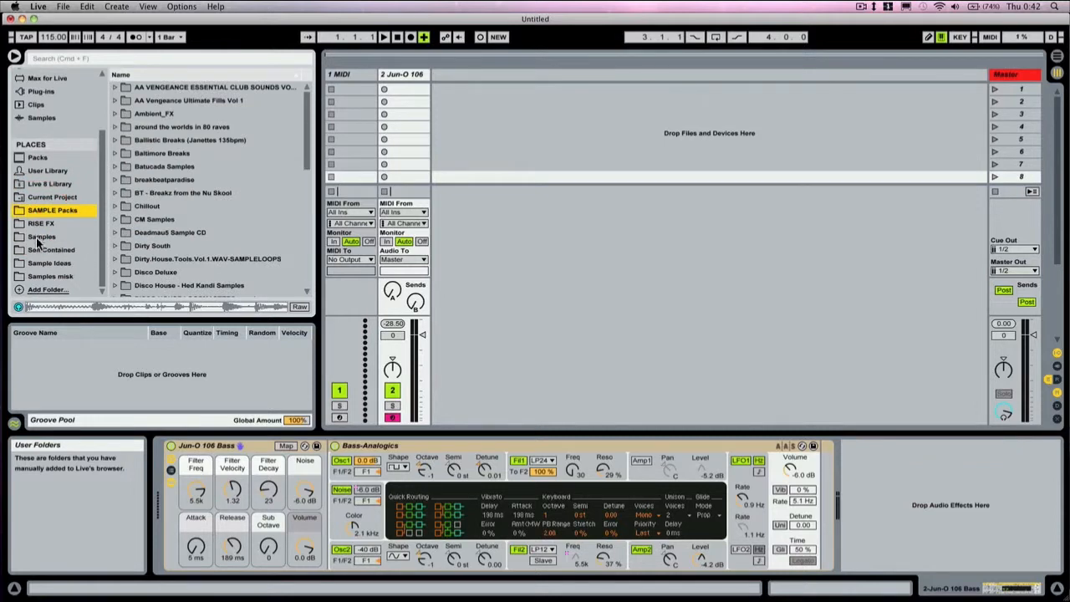
pyautogui.click(42, 238)
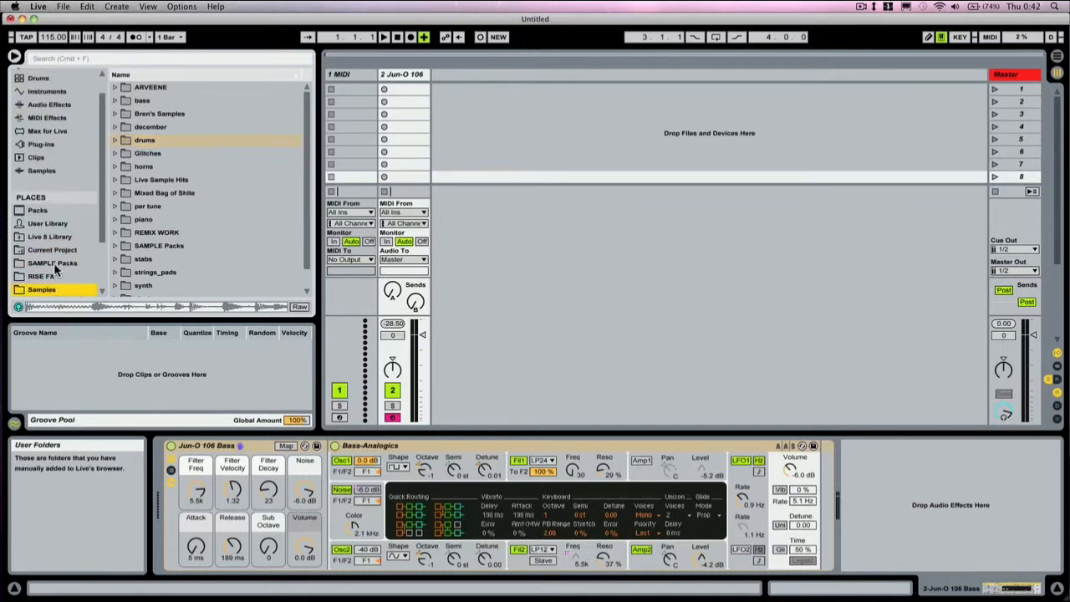
pyautogui.click(38, 276)
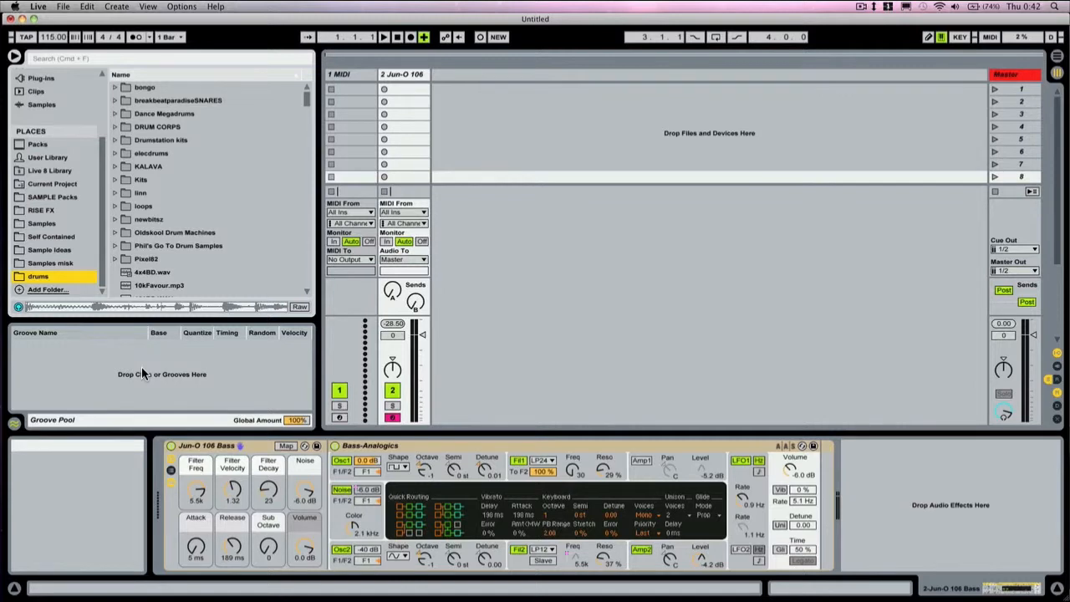
pyautogui.moveTo(259, 426)
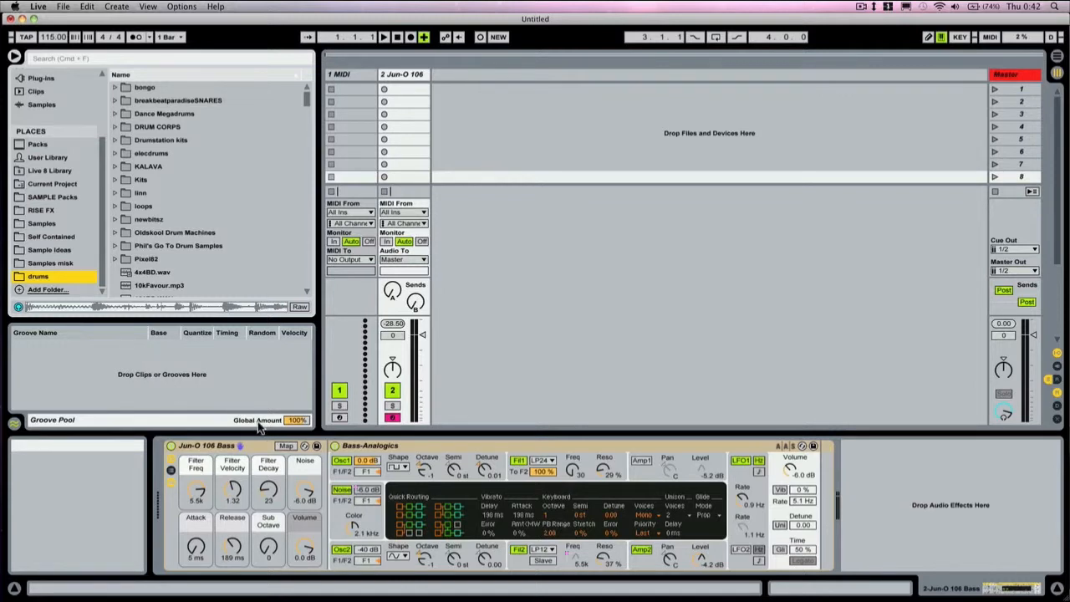
pyautogui.moveTo(259, 426)
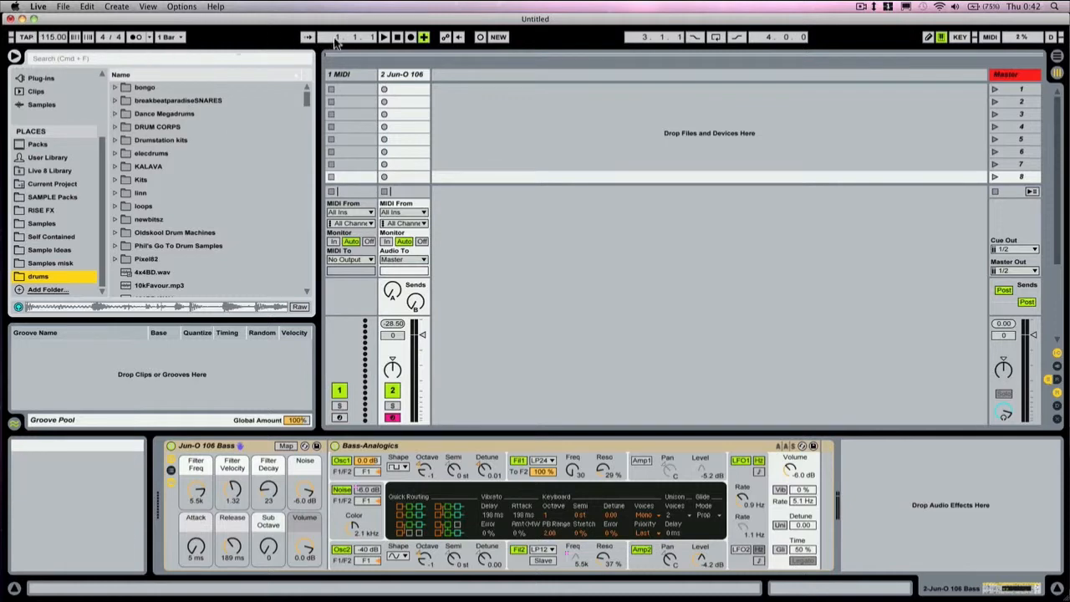
pyautogui.moveTo(445, 36)
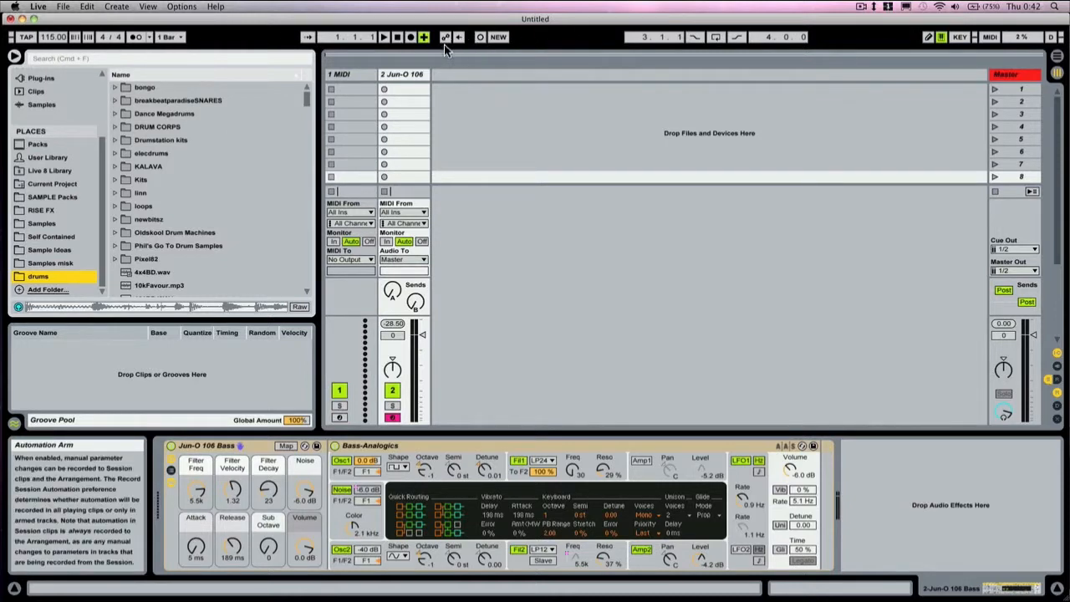